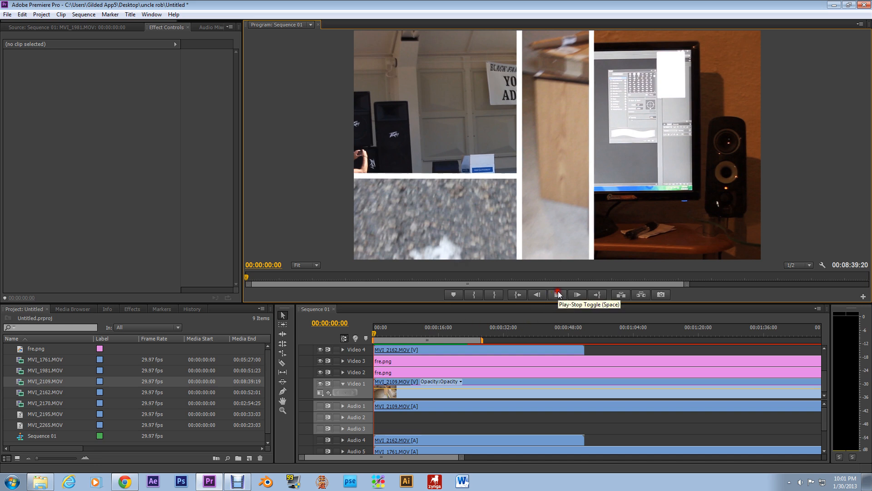
# Step: Play the collage sequence from the start and pause it around 00:00:10:14
pyautogui.click(557, 294)
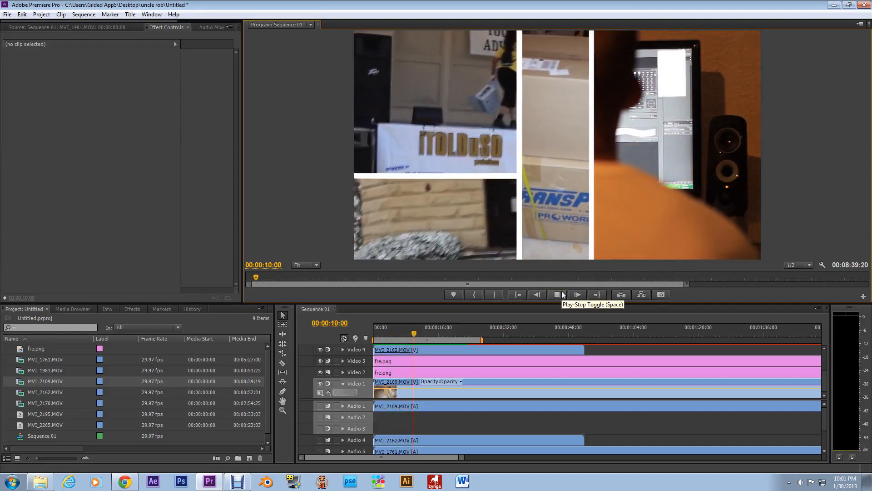
pyautogui.click(557, 294)
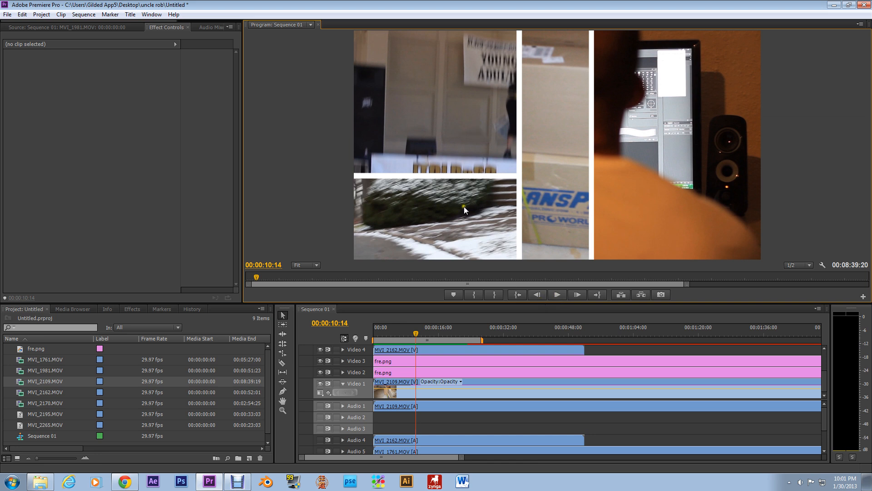
pyautogui.moveTo(473, 197)
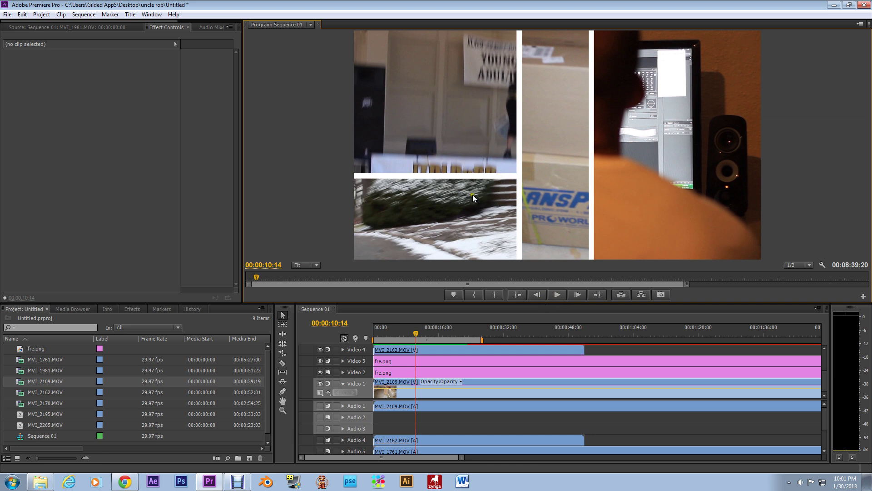
pyautogui.moveTo(517, 107)
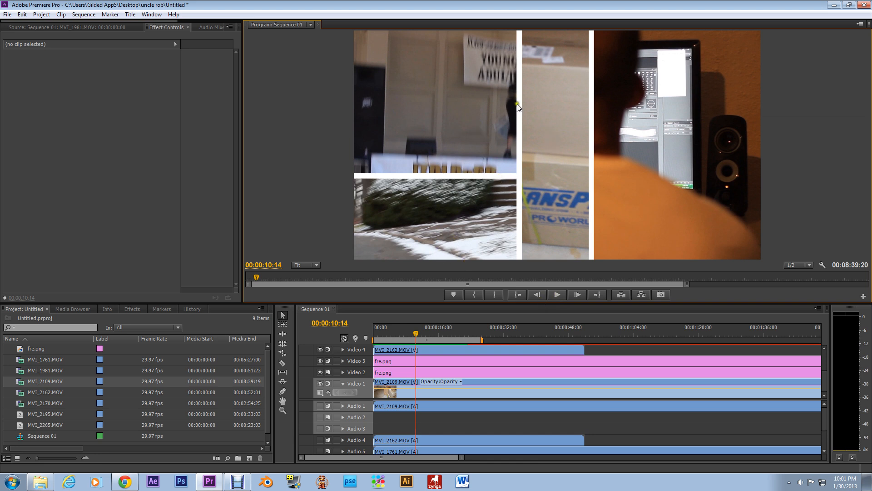
# Step: Select the fre.png divider clip on Video 3 to preview its white vertical line
pyautogui.click(447, 360)
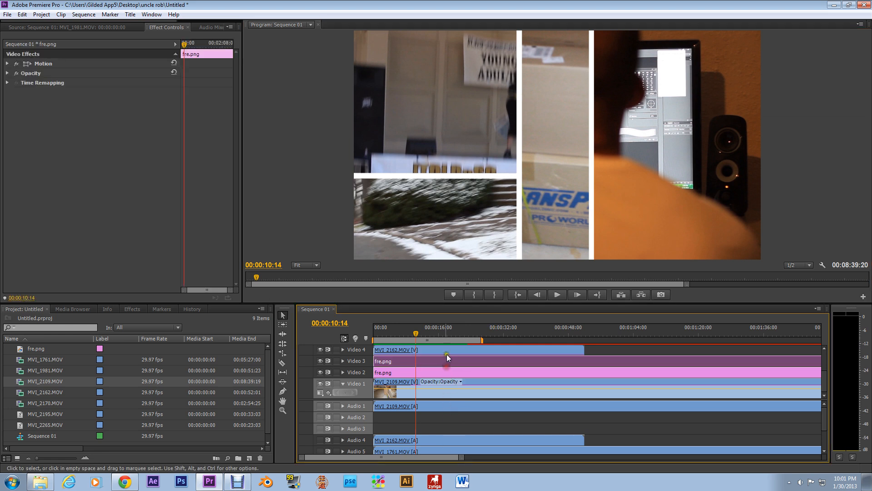
pyautogui.moveTo(481, 413)
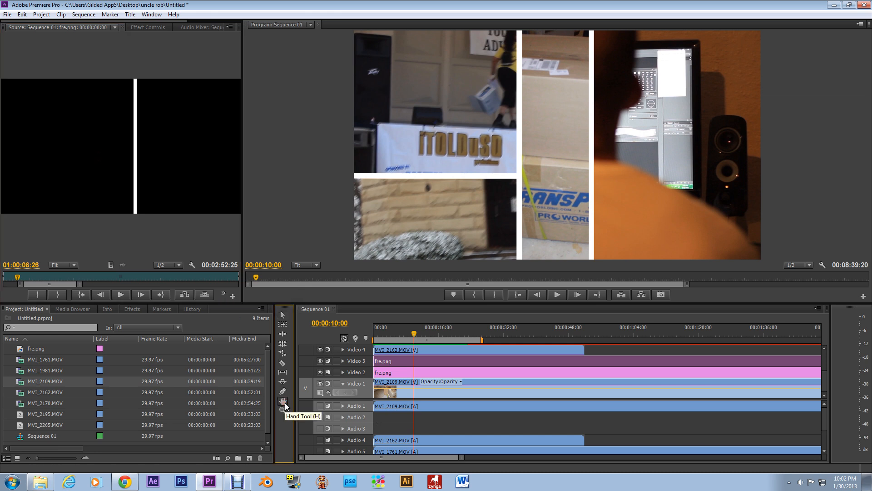
pyautogui.moveTo(300, 390)
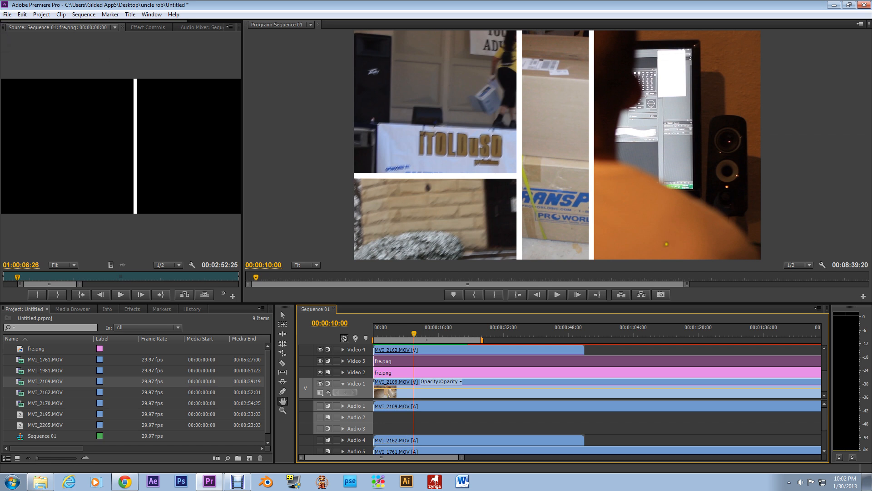
# Step: Resume the collage playback from ten seconds and pause it around 00:00:16:06
pyautogui.click(557, 294)
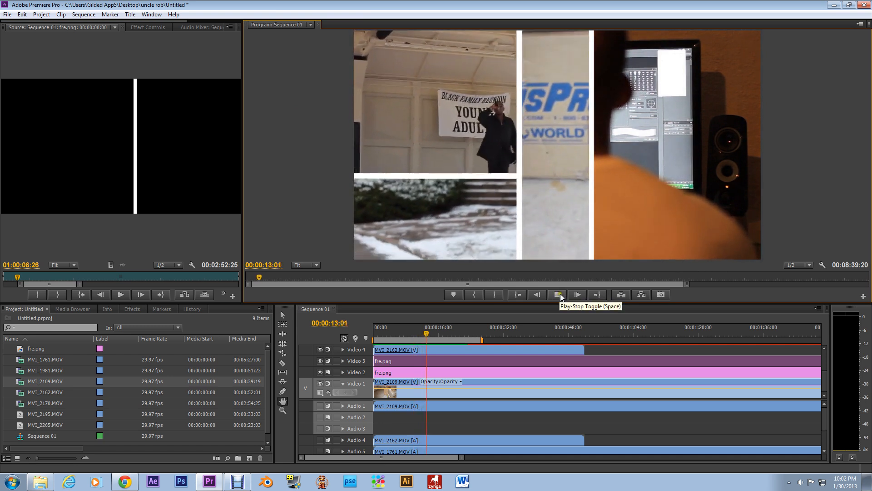
pyautogui.click(557, 295)
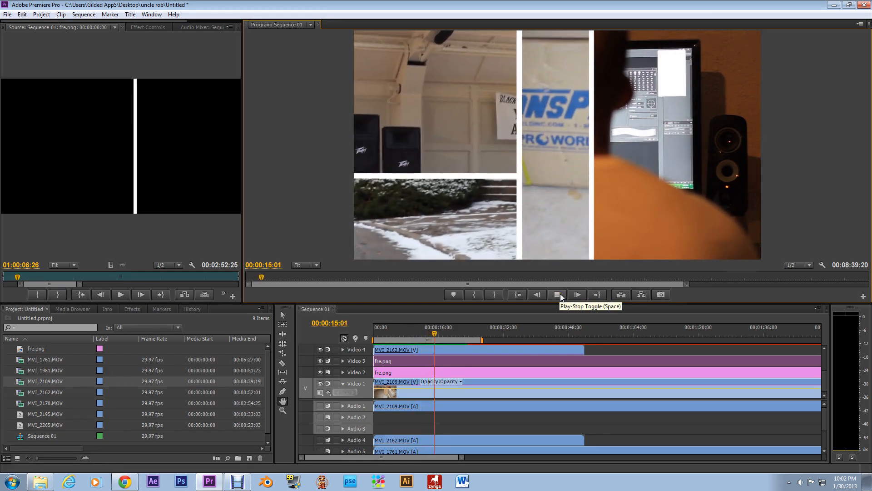
pyautogui.click(557, 295)
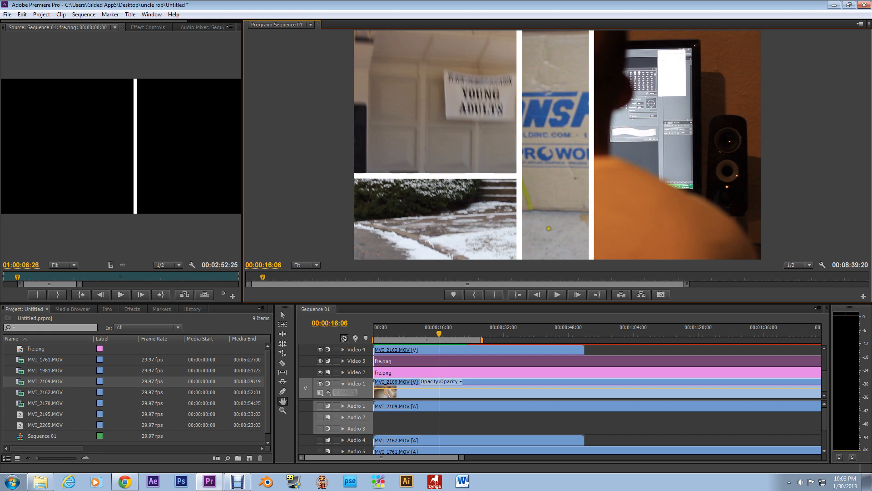
# Step: Create a new project overwriting the old one, with an HDV 1080p30 Sequence 01
pyautogui.click(7, 15)
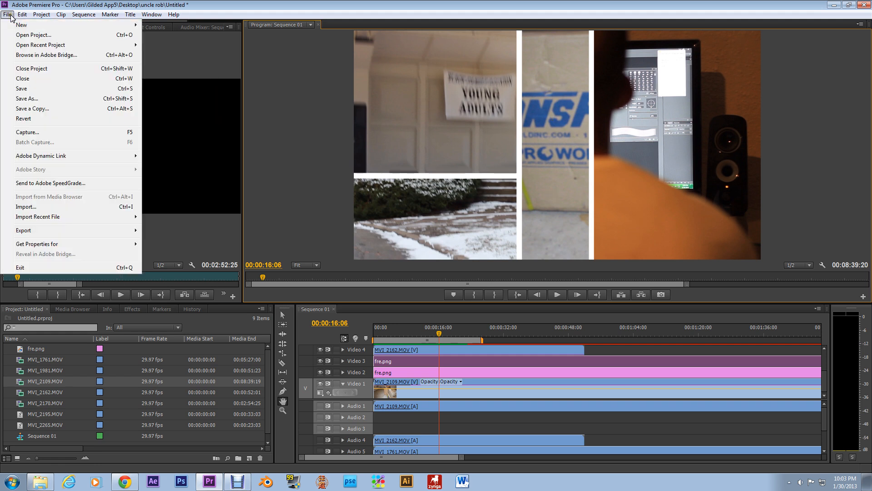
pyautogui.click(152, 14)
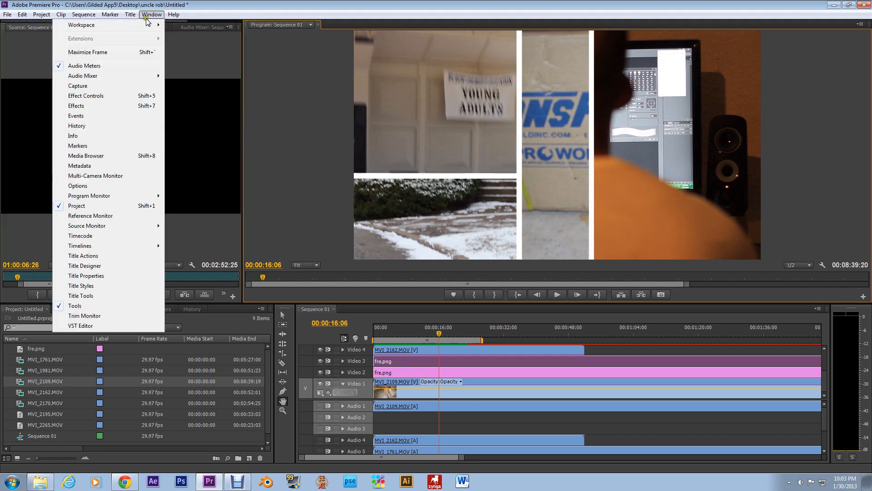
pyautogui.click(8, 14)
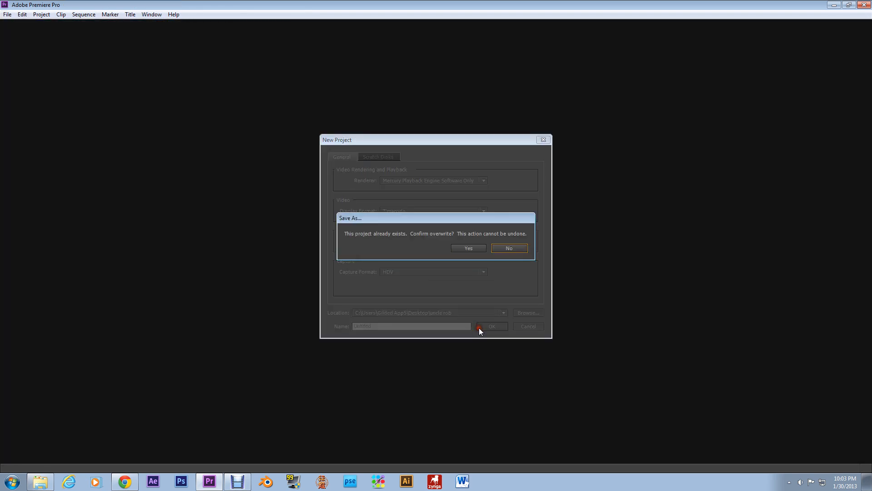
pyautogui.click(469, 248)
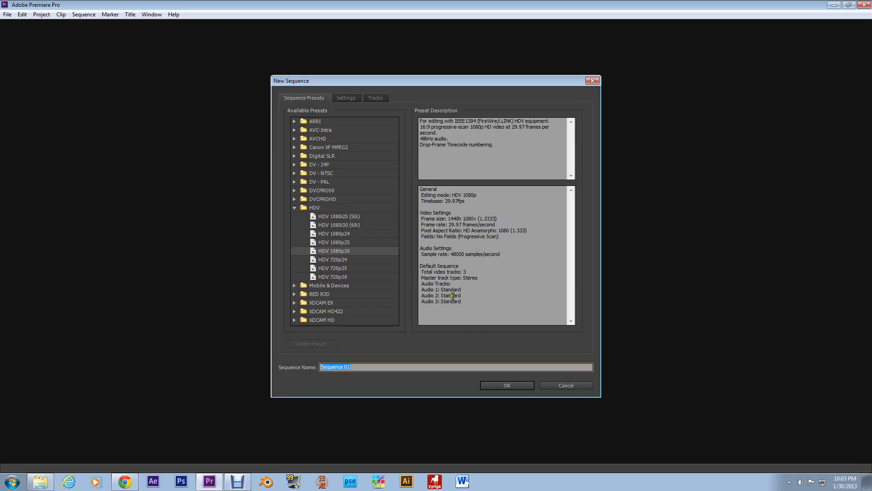
pyautogui.click(507, 385)
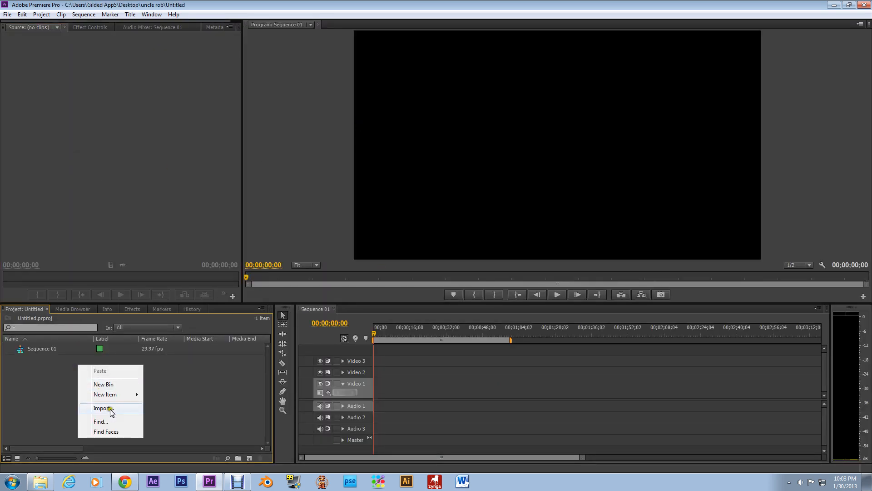
# Step: Import MVI_1981.MOV and place it at the start of Video 1
pyautogui.click(101, 408)
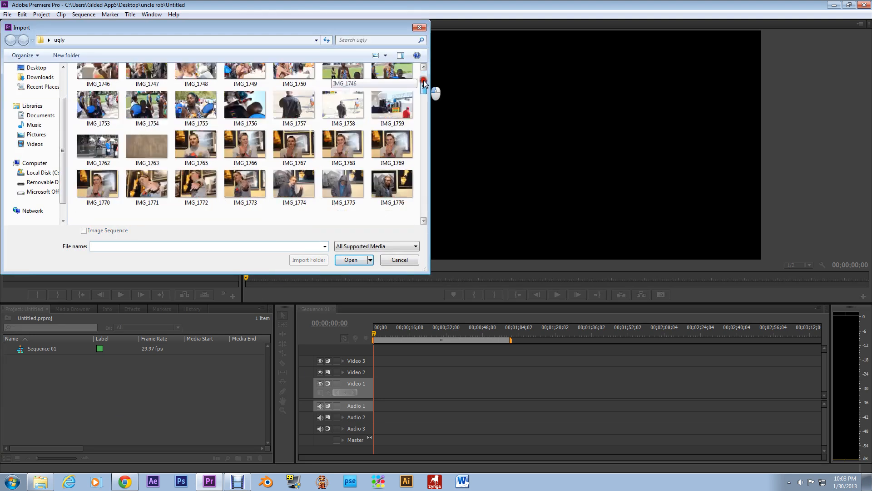
pyautogui.scroll(-3)
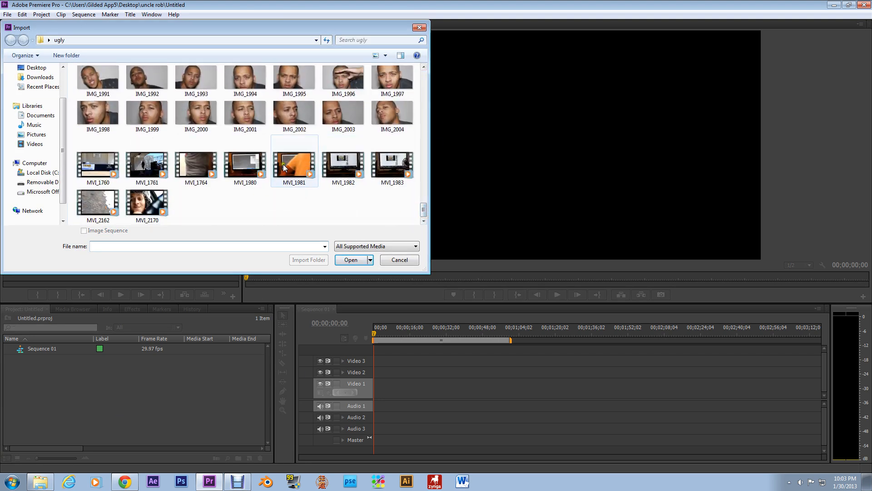
pyautogui.click(351, 260)
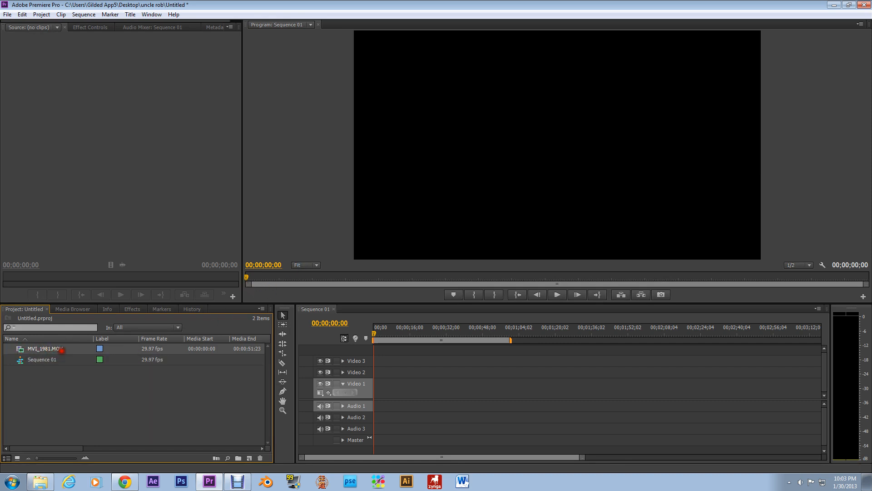
pyautogui.moveTo(44, 348); pyautogui.dragTo(440, 387)
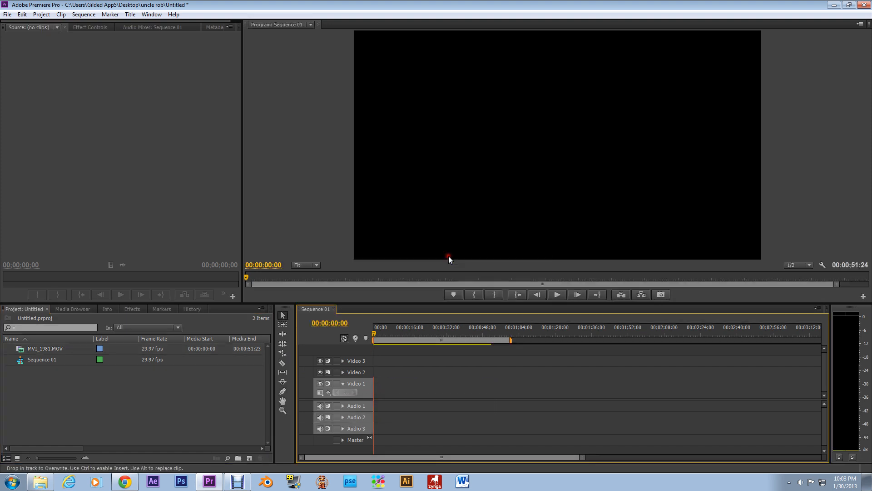
# Step: Lay MVI_1981.MOV onto Video 1 and Audio 1 and select it on the timeline
pyautogui.rightClick(399, 405)
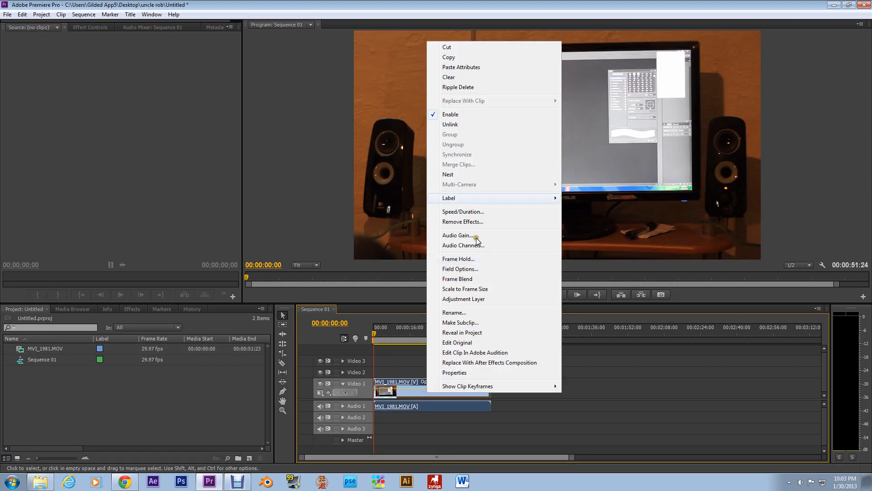
pyautogui.click(22, 15)
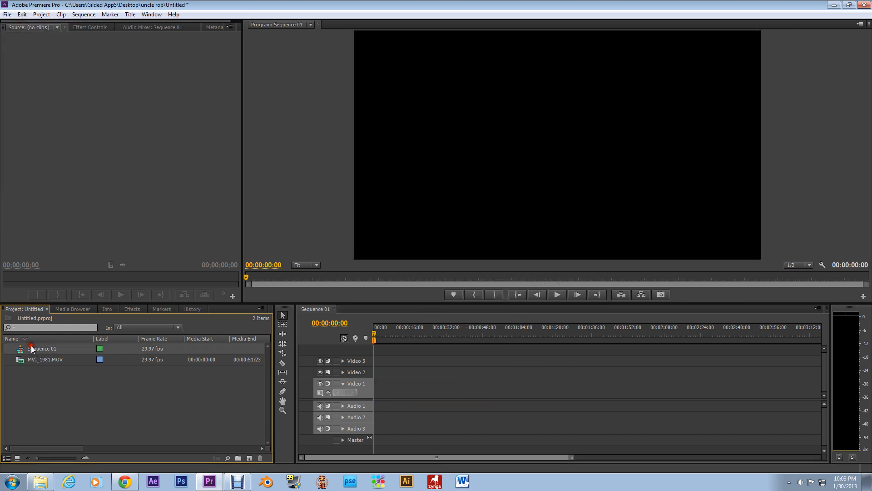
pyautogui.moveTo(44, 360); pyautogui.dragTo(437, 387)
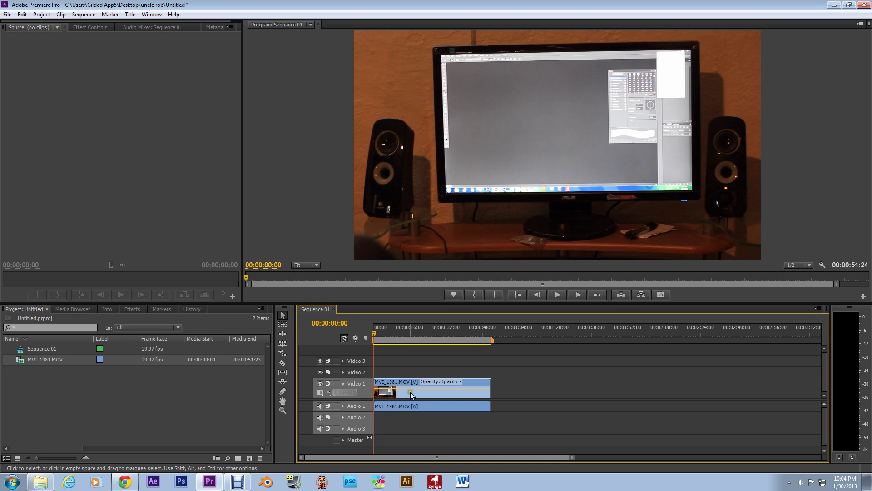
pyautogui.moveTo(411, 396)
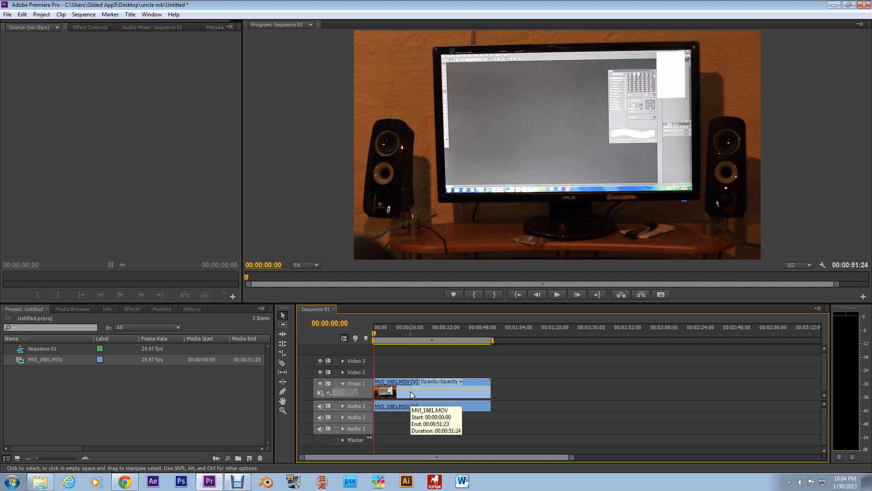
pyautogui.moveTo(427, 400)
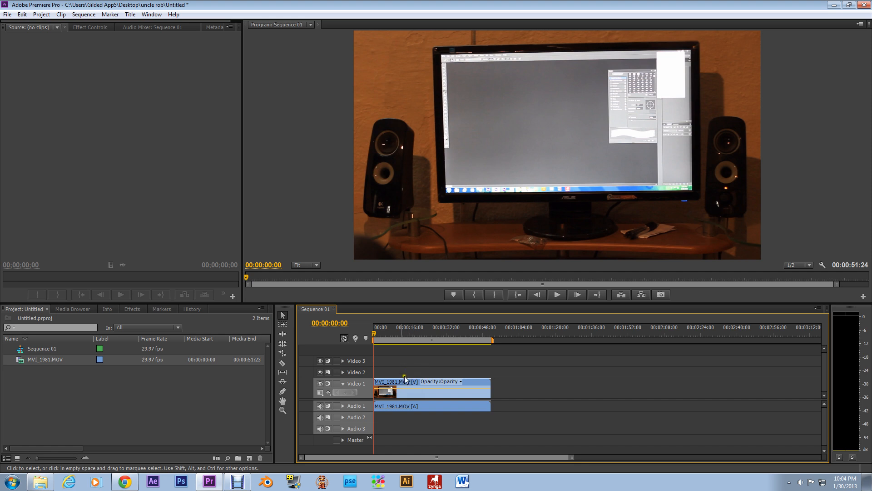
pyautogui.click(432, 405)
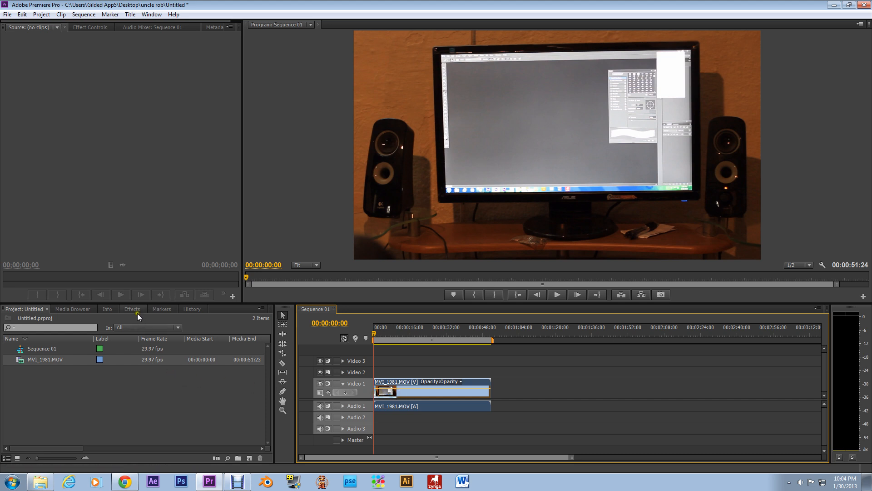
# Step: Filter the Effects list with 'cr' to find the Crop video effect
pyautogui.click(131, 309)
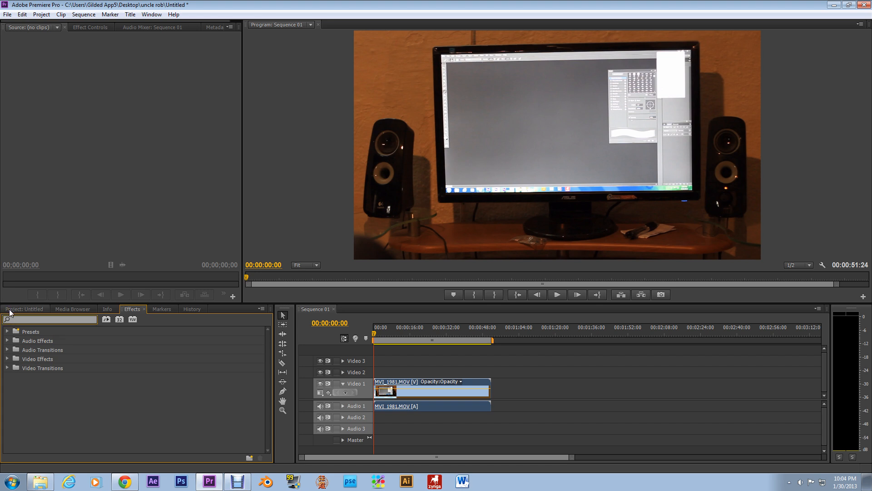
pyautogui.write('cr')
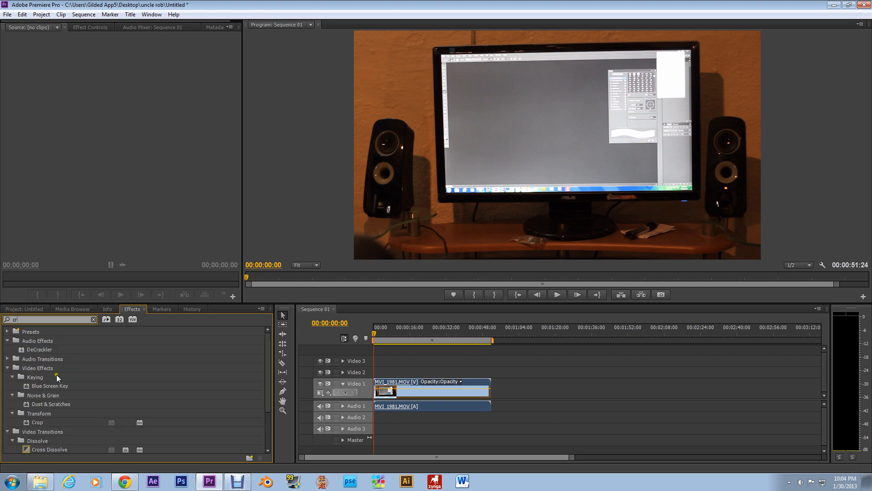
pyautogui.moveTo(32, 423)
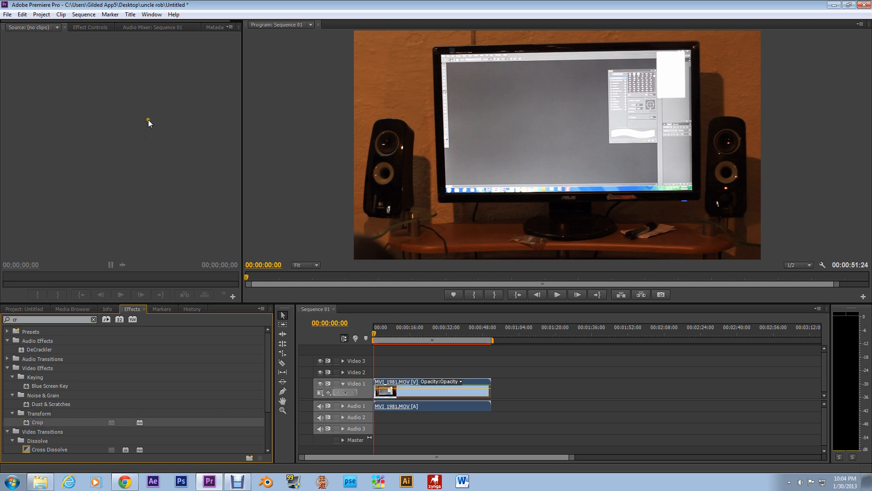
pyautogui.click(91, 26)
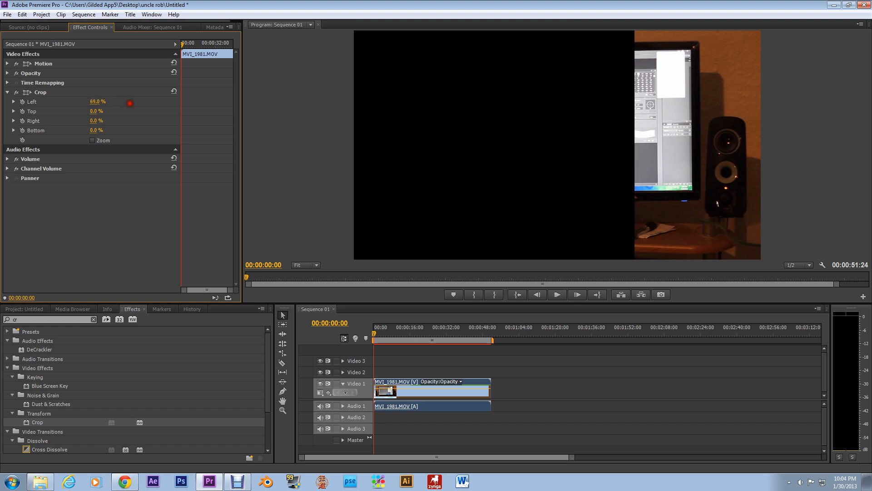
# Step: Set the clip's Crop Left to 69% so only its right-hand strip shows
pyautogui.click(24, 309)
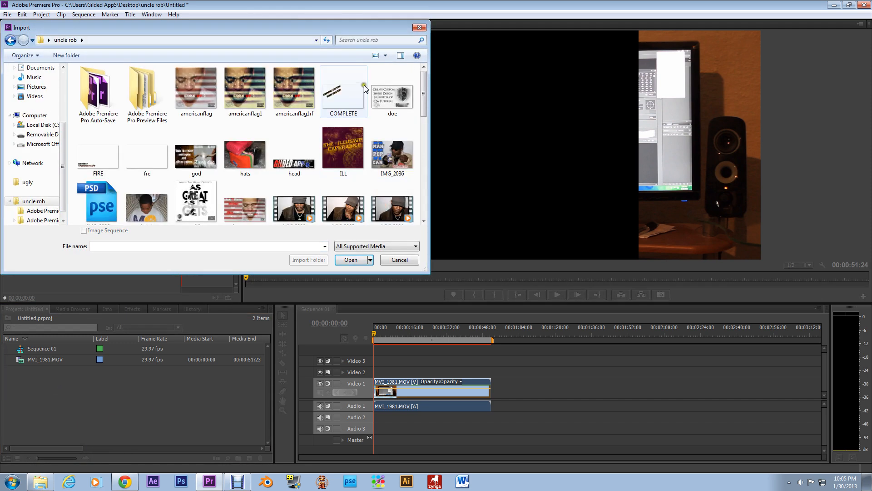
# Step: Import the fre.png divider image for placement on Video 2
pyautogui.click(350, 260)
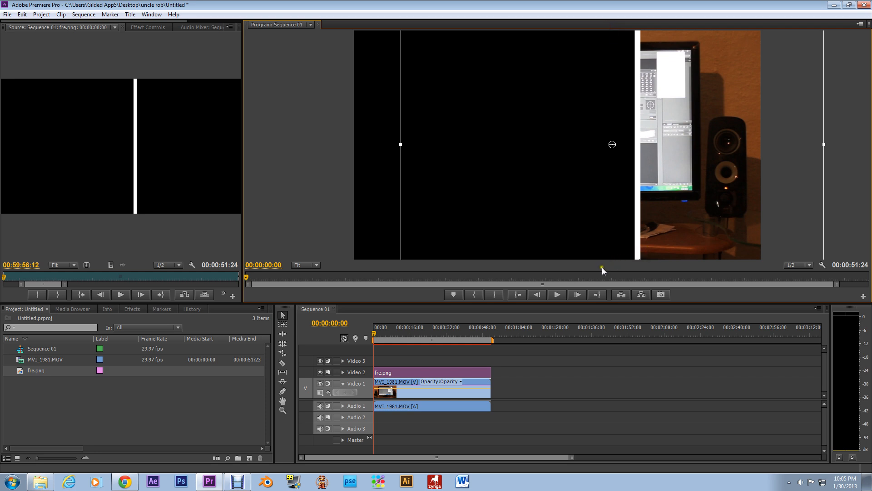
pyautogui.moveTo(647, 286)
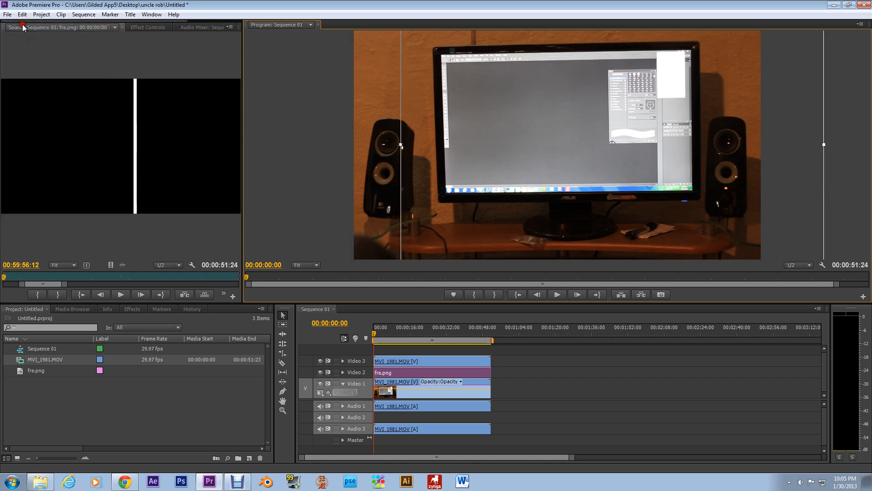
# Step: Place a second copy of MVI_1981.MOV on Video 3 above the divider
pyautogui.click(438, 361)
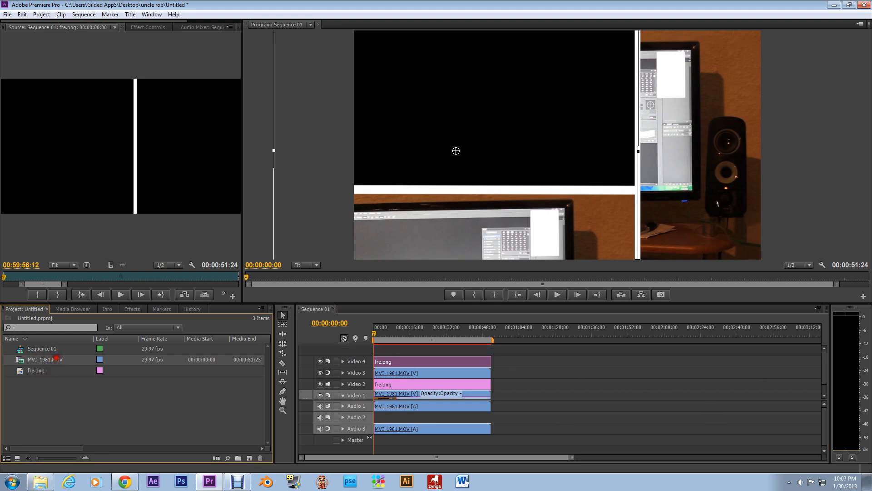
# Step: Add a third copy of MVI_1981.MOV on Video 5 to fill the top-left panel
pyautogui.moveTo(45, 359); pyautogui.dragTo(434, 349)
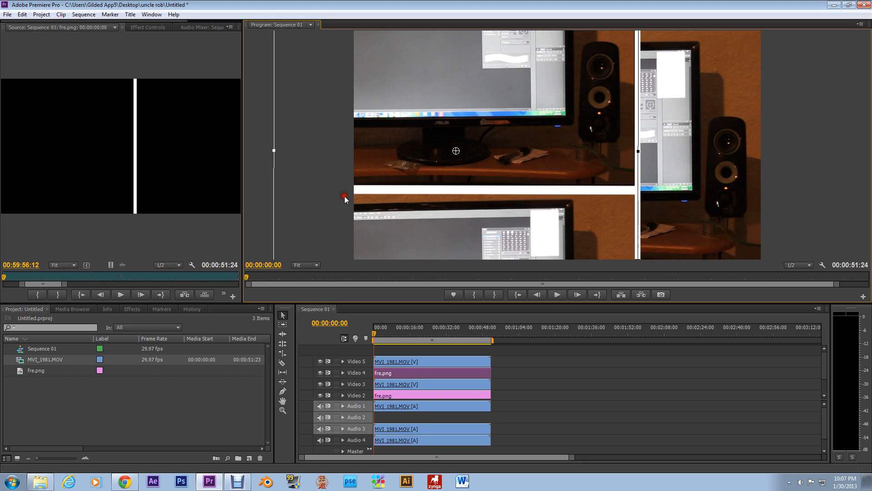
pyautogui.moveTo(752, 303)
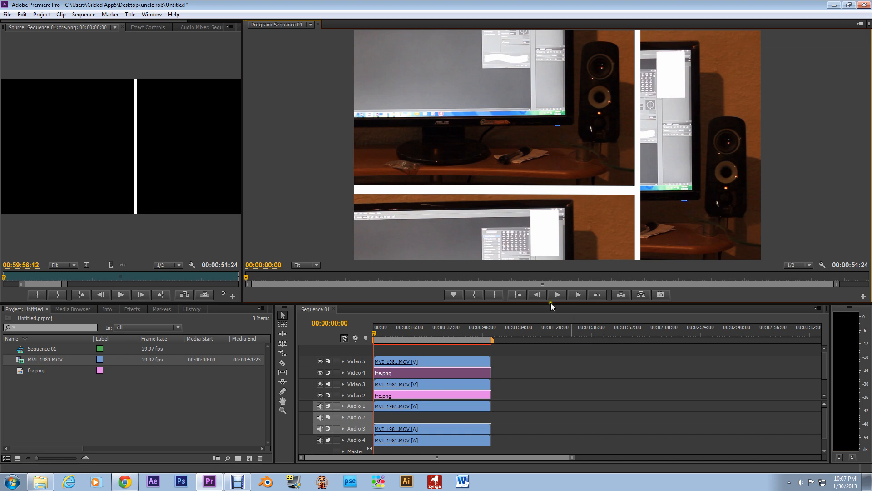
# Step: Start playback of the finished three-panel collage from the beginning of the sequence
pyautogui.click(557, 295)
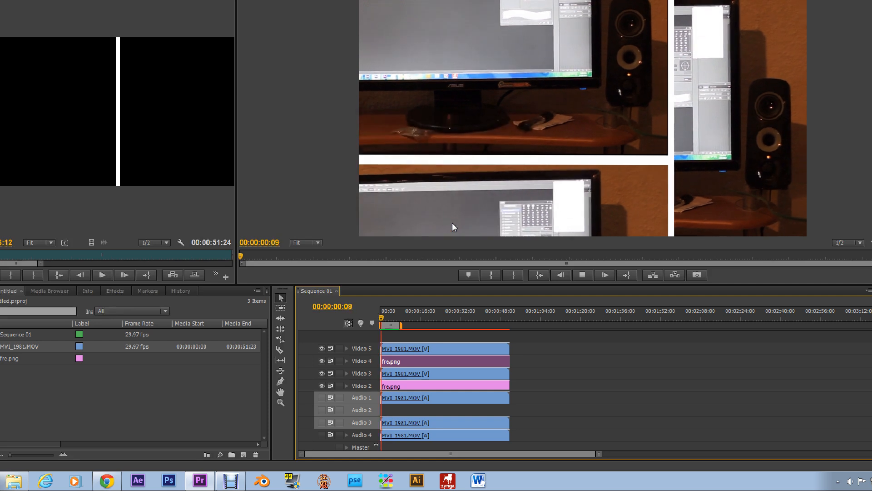
# Step: Start and stop playback repeatedly to review the collage through its opening 18 seconds
pyautogui.click(409, 311)
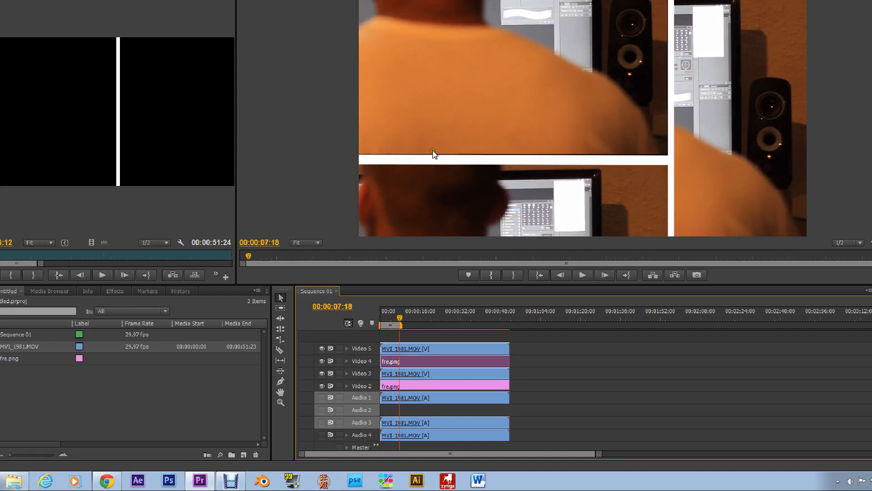
pyautogui.moveTo(401, 325); pyautogui.dragTo(396, 325)
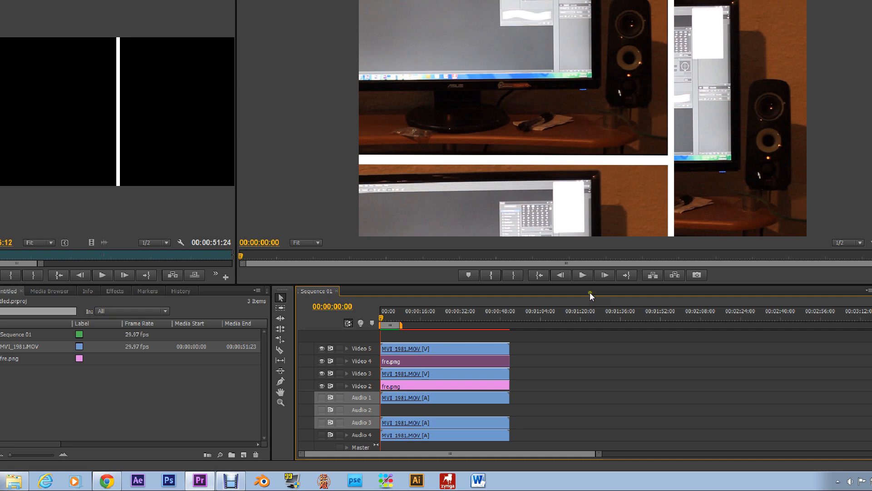
pyautogui.click(582, 274)
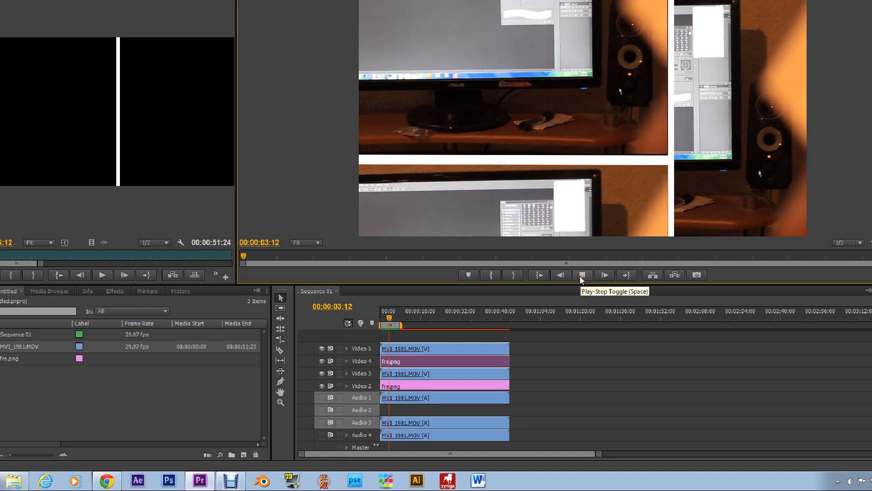
pyautogui.click(582, 275)
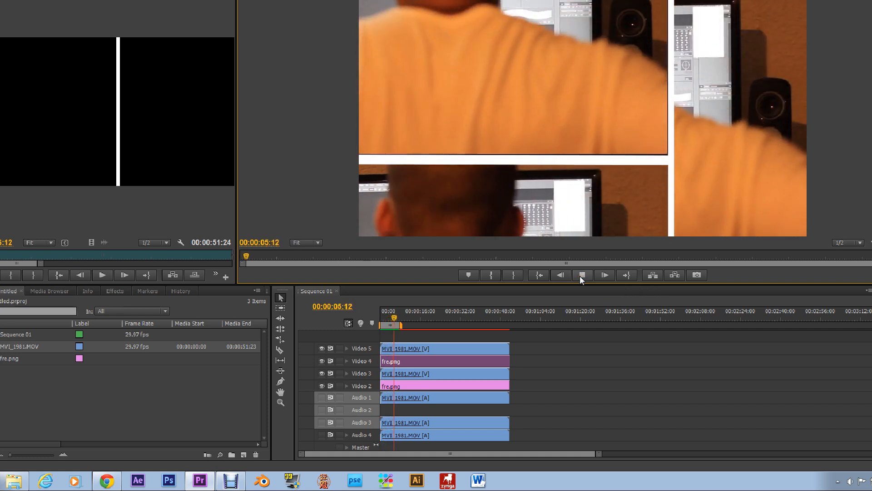
pyautogui.click(583, 275)
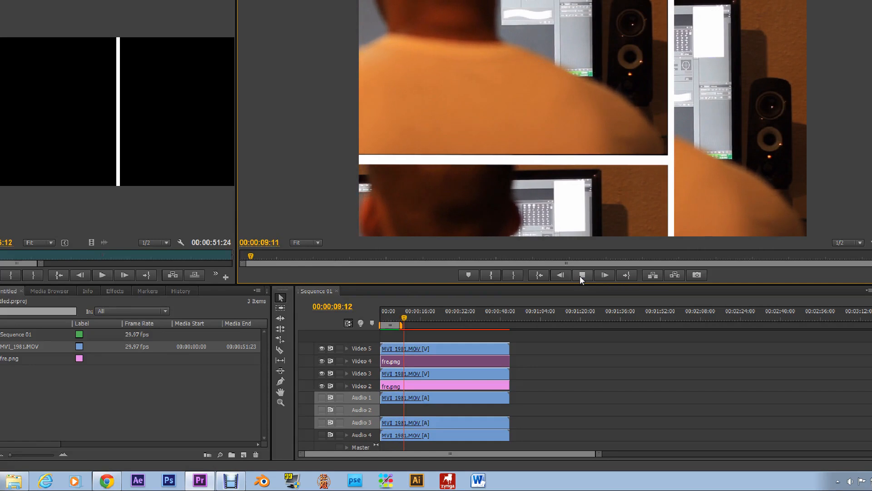
pyautogui.click(604, 275)
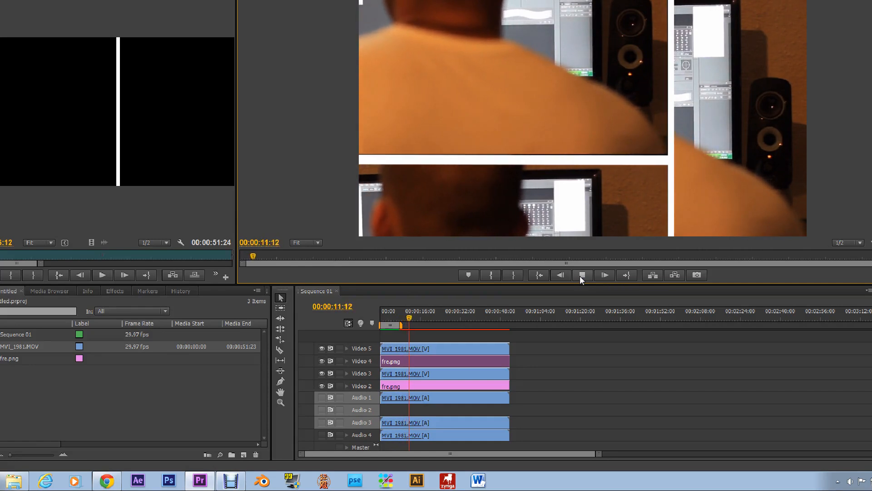
pyautogui.click(605, 275)
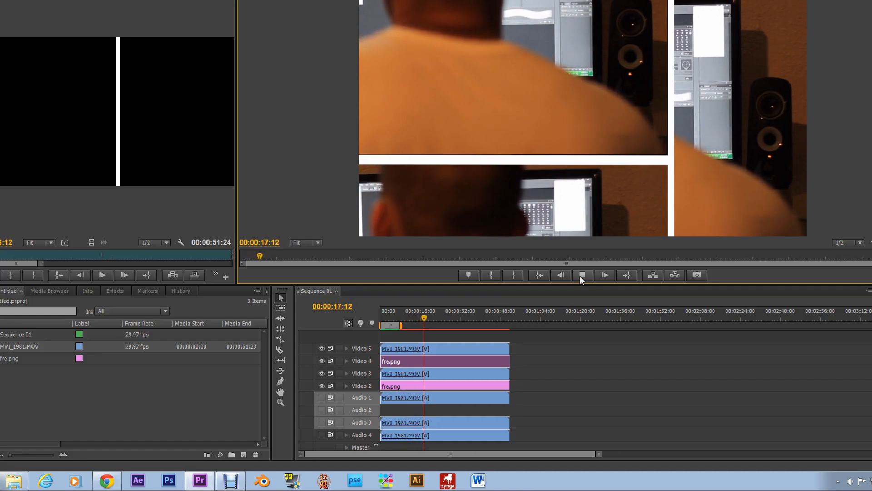
pyautogui.click(605, 274)
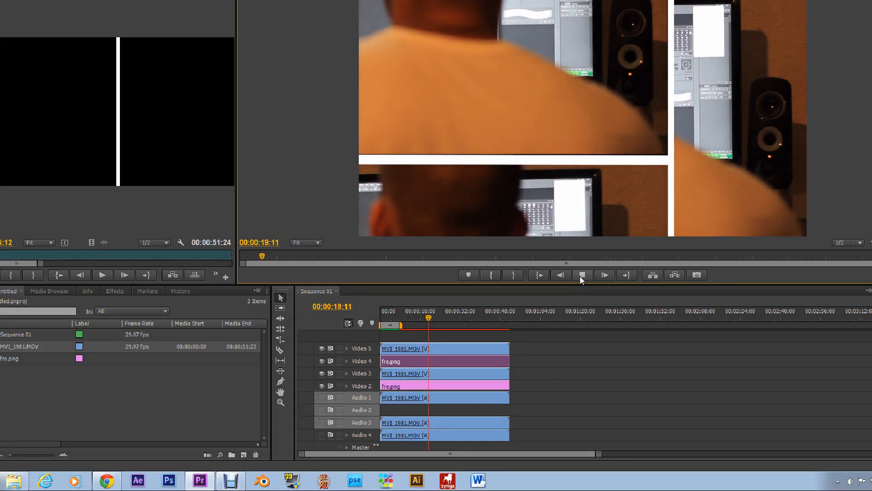